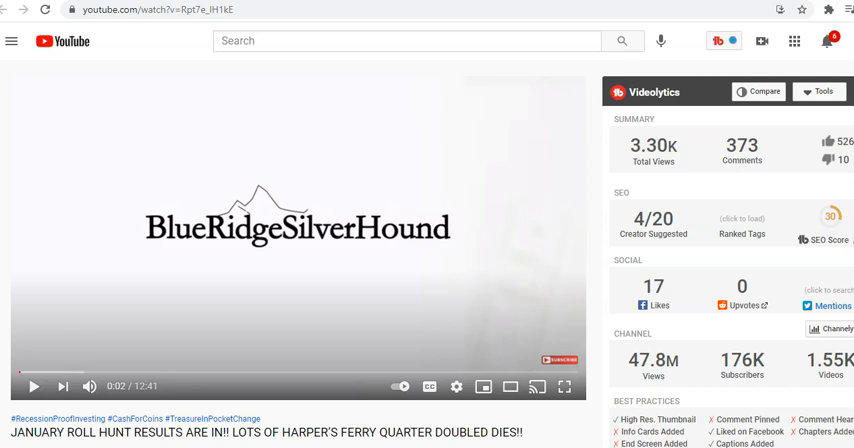
mouse_move(600, 236)
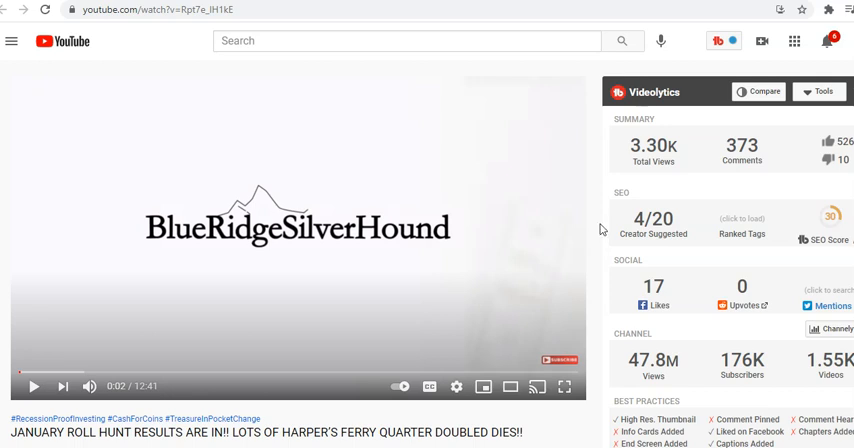
mouse_move(600, 220)
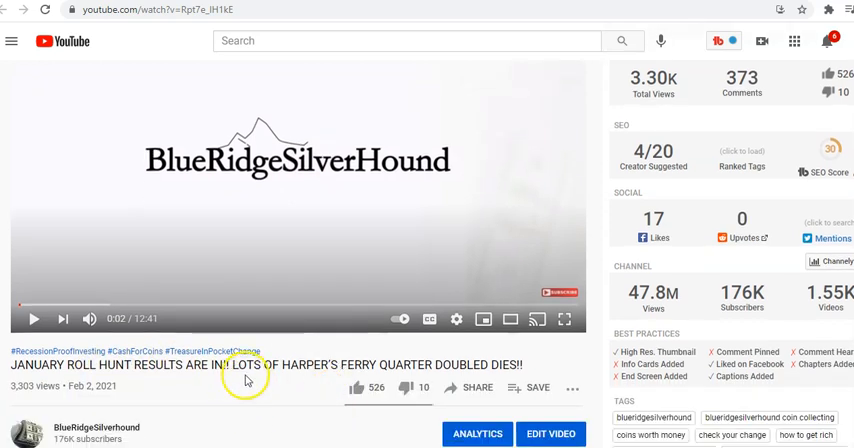
mouse_move(552, 358)
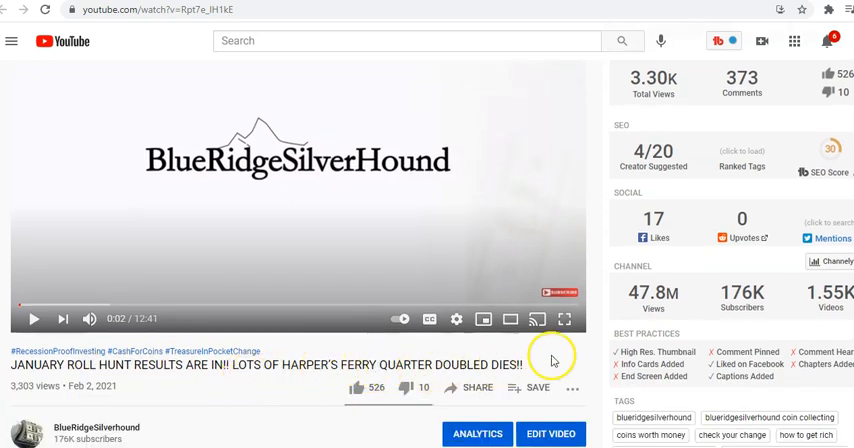
Step: Select the roll hunt video's URL in the address bar and copy it
scroll(down, 3)
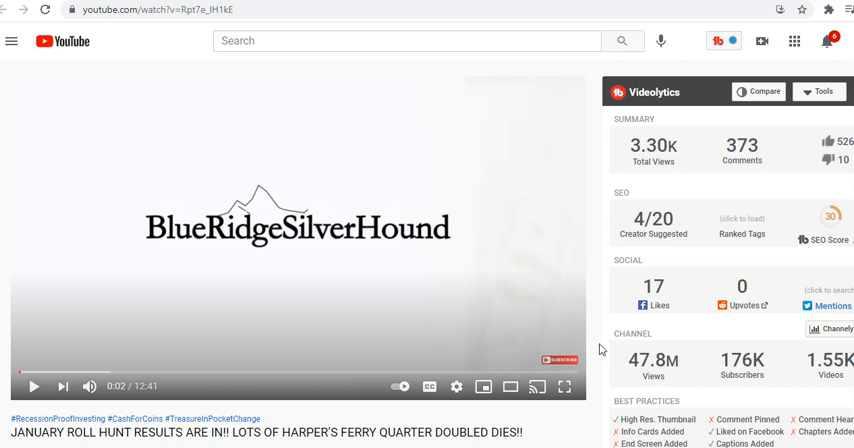
mouse_move(600, 348)
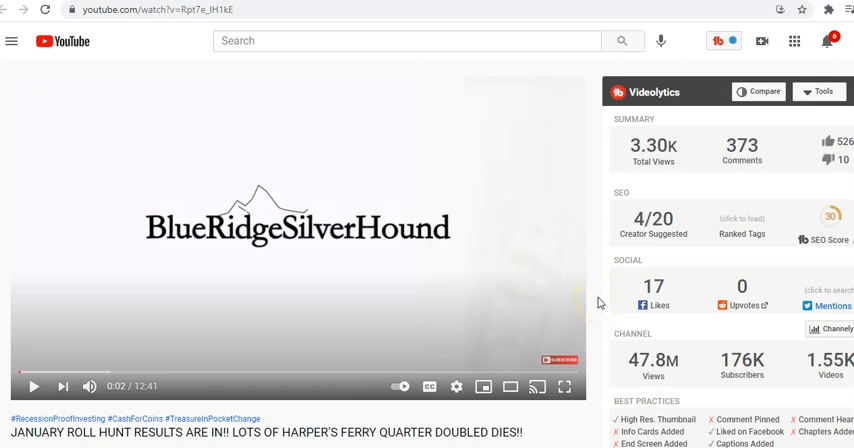
mouse_move(598, 300)
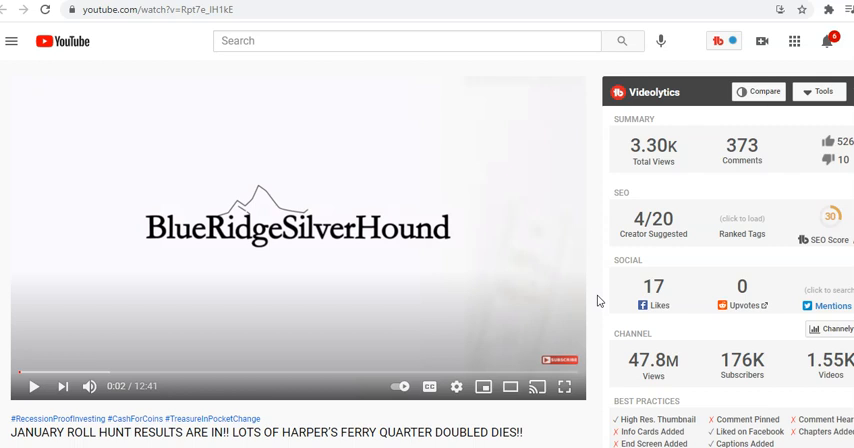
mouse_move(596, 264)
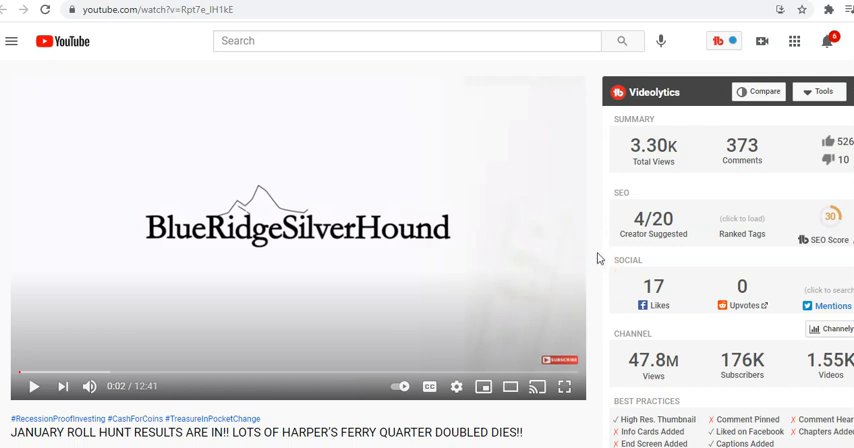
mouse_move(596, 256)
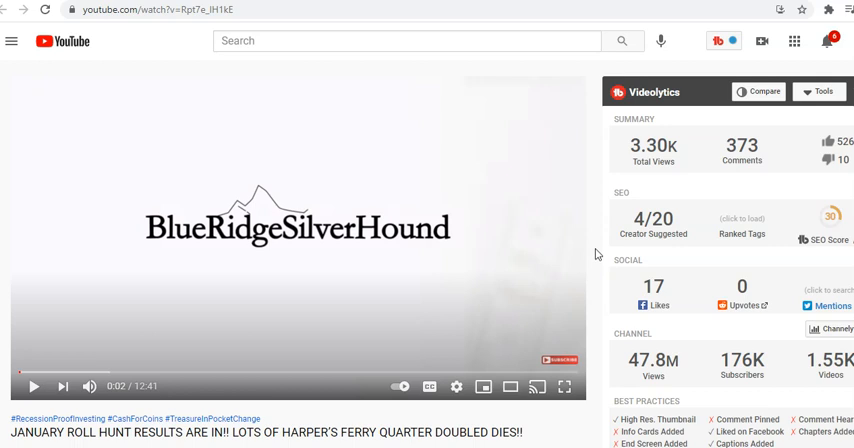
scroll(down, 3)
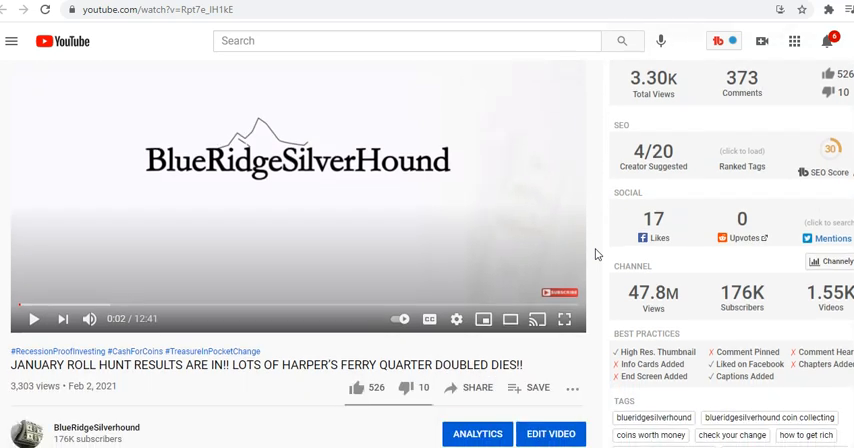
scroll(down, 3)
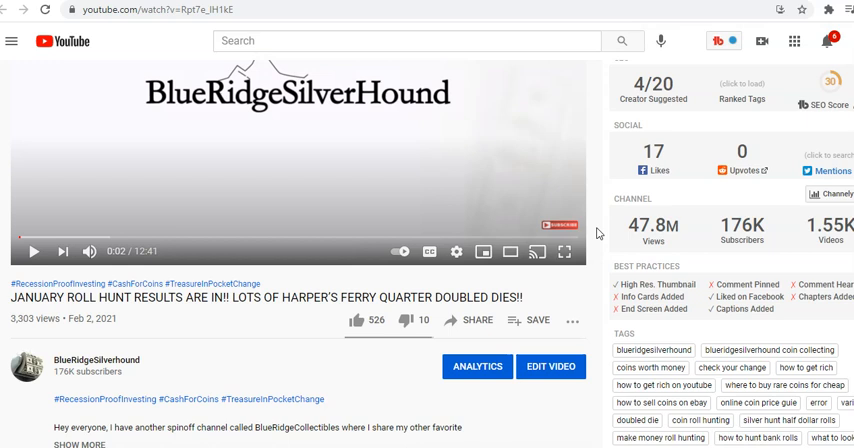
mouse_move(598, 230)
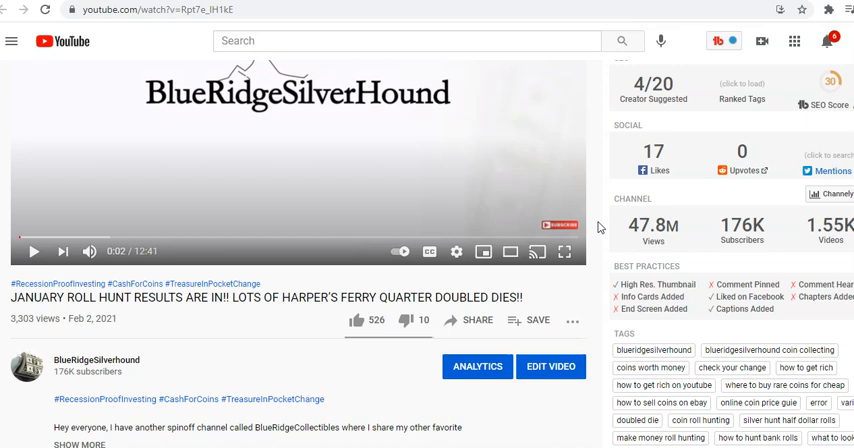
mouse_move(600, 224)
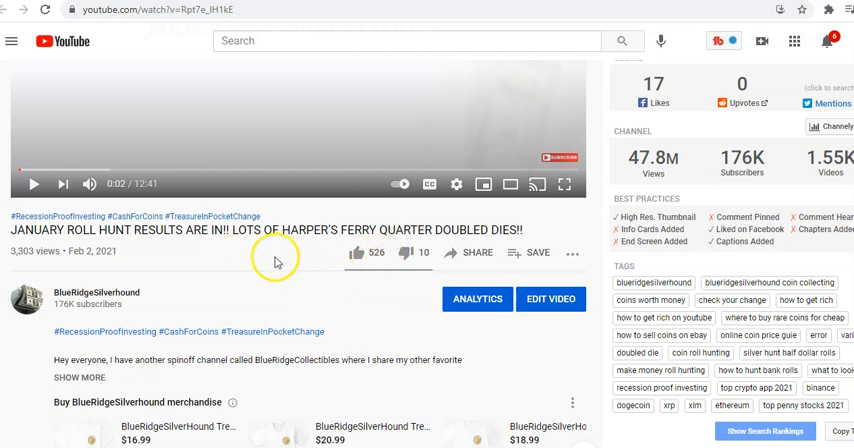
mouse_move(10, 252)
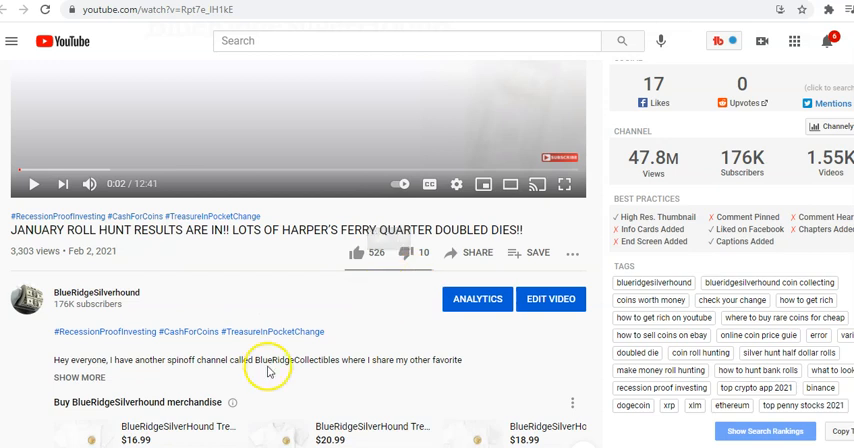
mouse_move(216, 286)
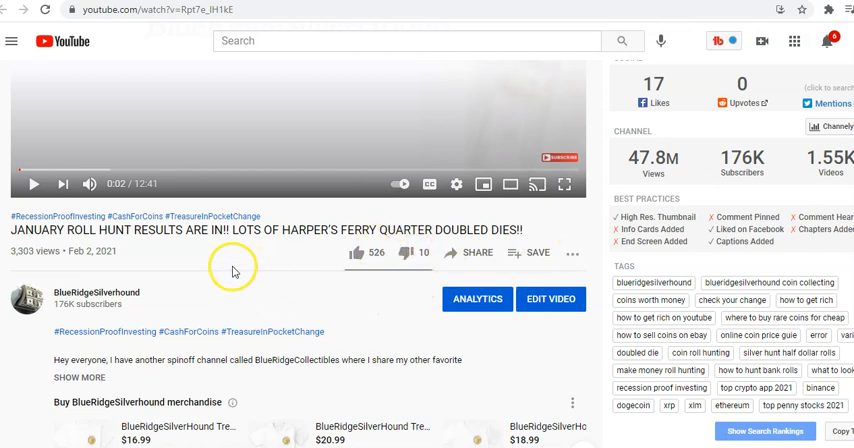
mouse_move(226, 268)
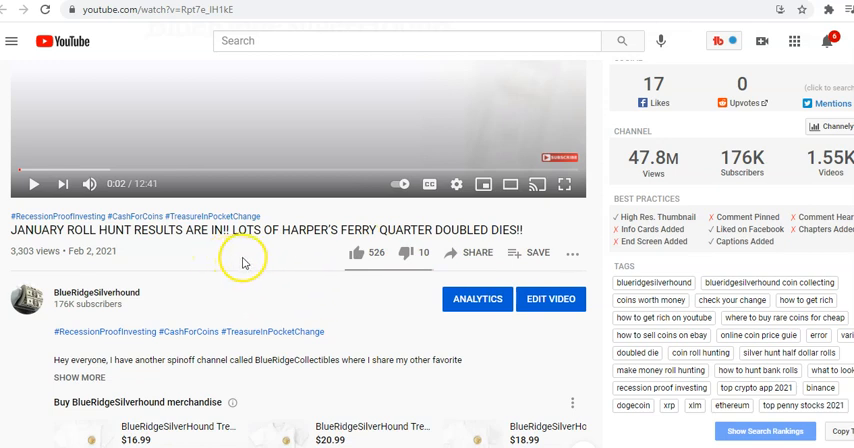
mouse_move(306, 292)
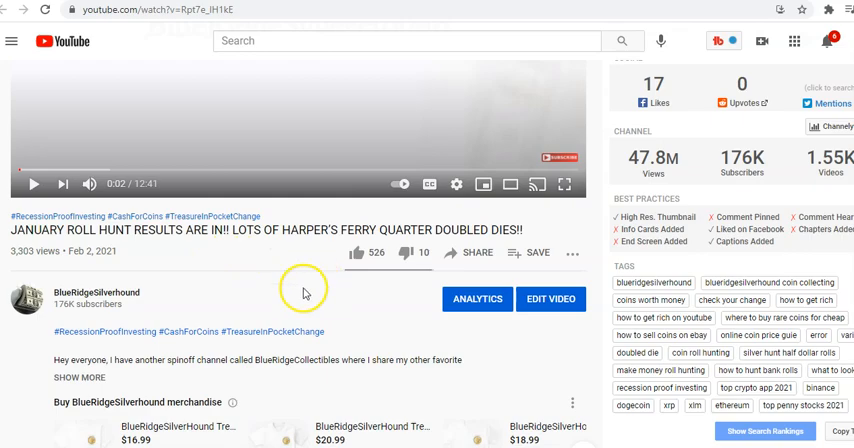
scroll(down, 3)
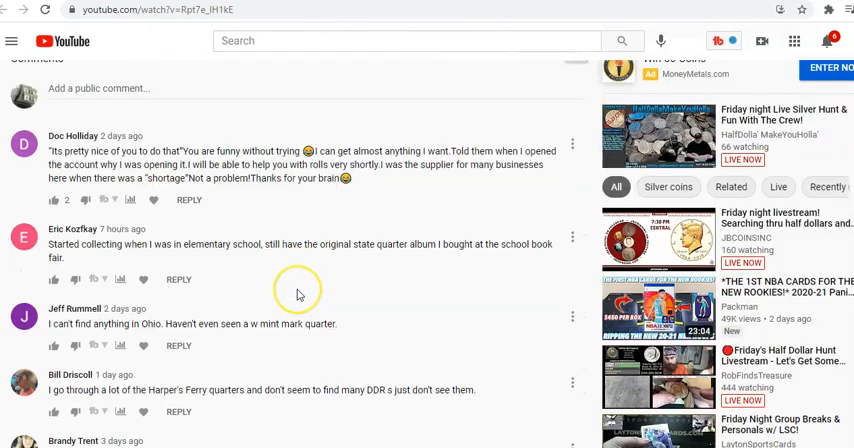
scroll(down, 3)
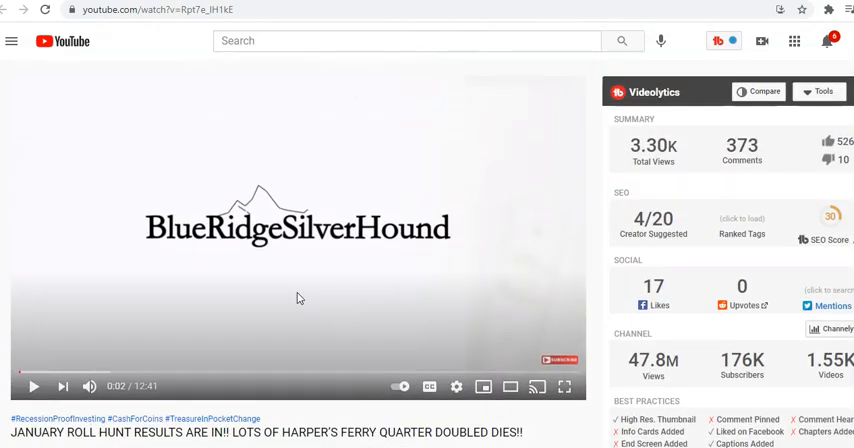
scroll(down, 3)
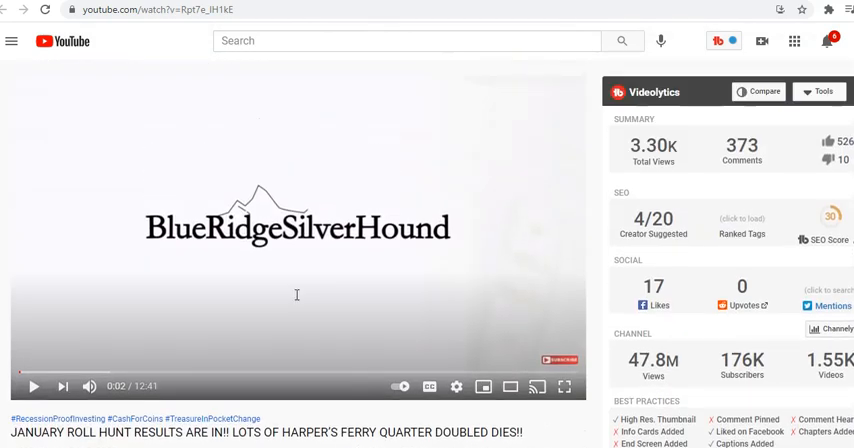
mouse_move(156, 32)
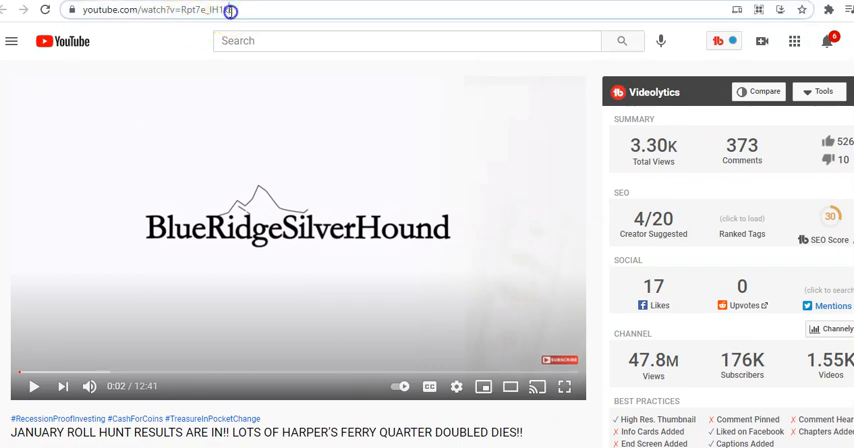
click(156, 10)
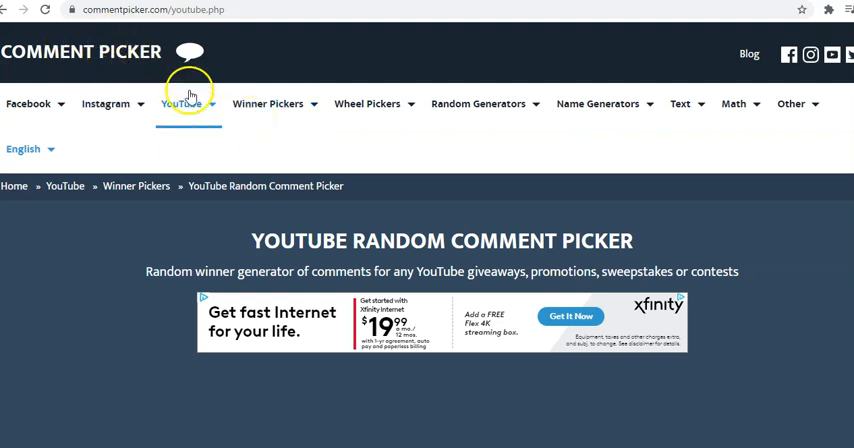
Step: Go to the YouTube Random Comment Picker tool on commentpicker.com
click(180, 104)
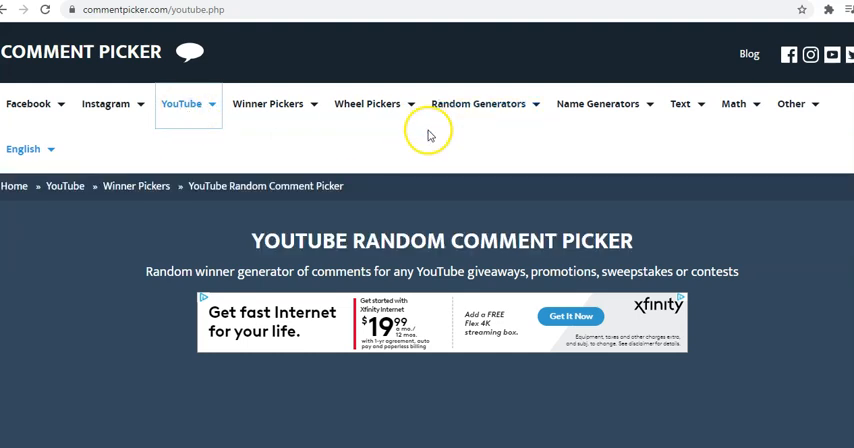
scroll(down, 3)
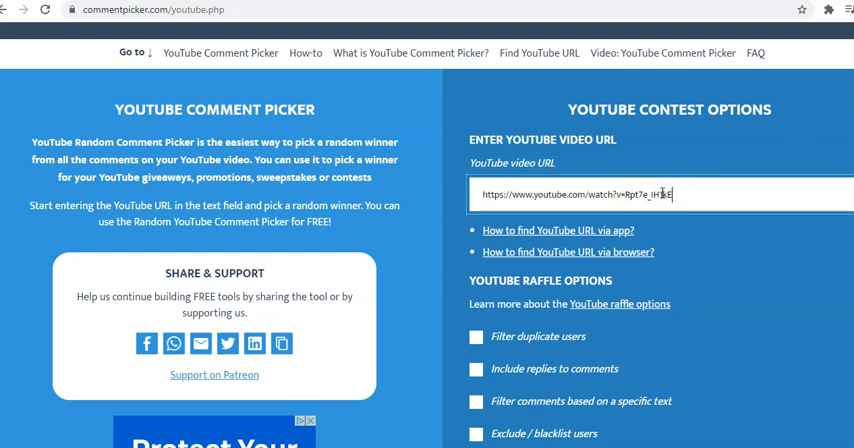
Step: Enter the roll hunt video's URL in the 'YouTube video URL' field and check it
triple_click(570, 194)
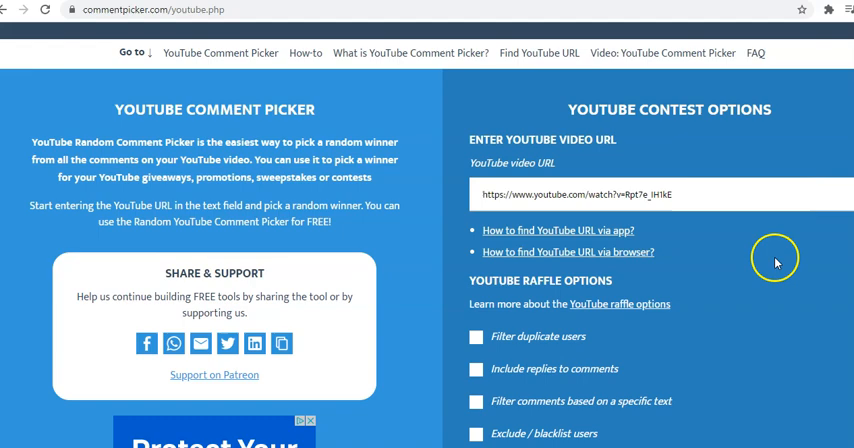
mouse_move(752, 248)
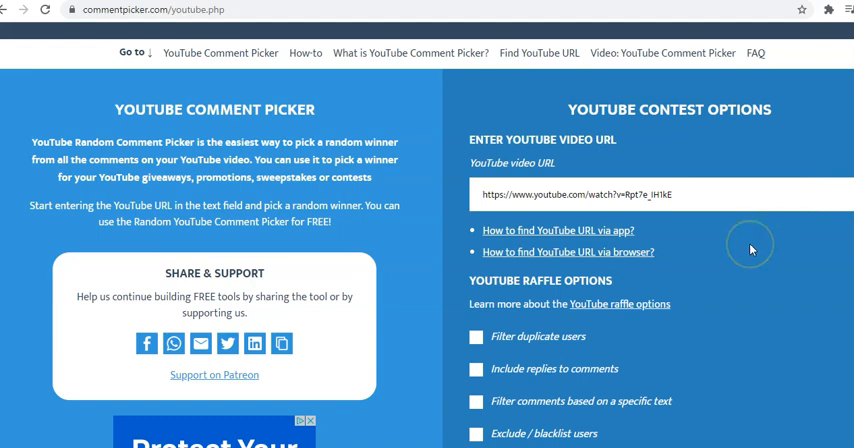
scroll(down, 3)
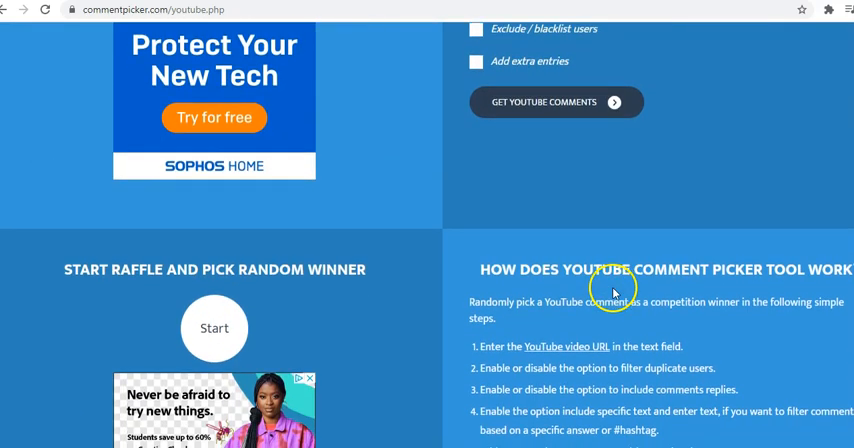
scroll(down, 3)
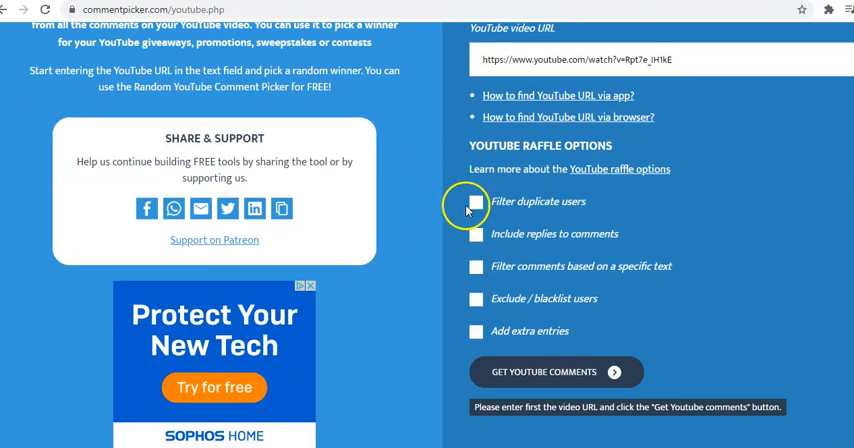
Step: Enable 'Filter duplicate users' and 'Include replies to comments', then fetch the video's comments
click(476, 202)
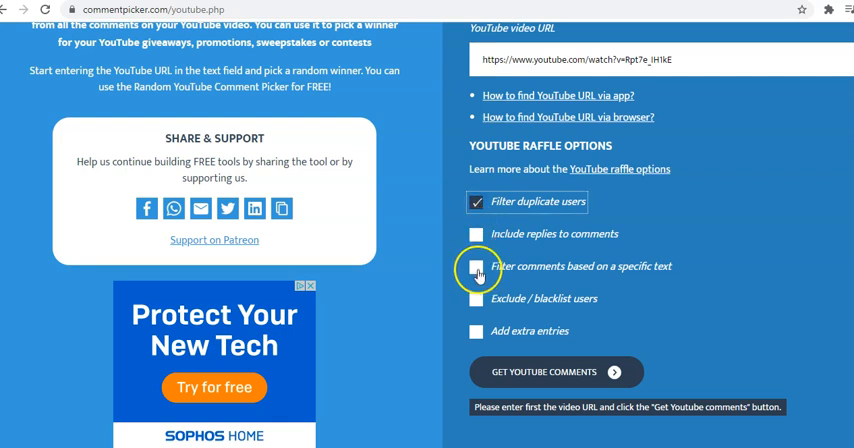
mouse_move(476, 234)
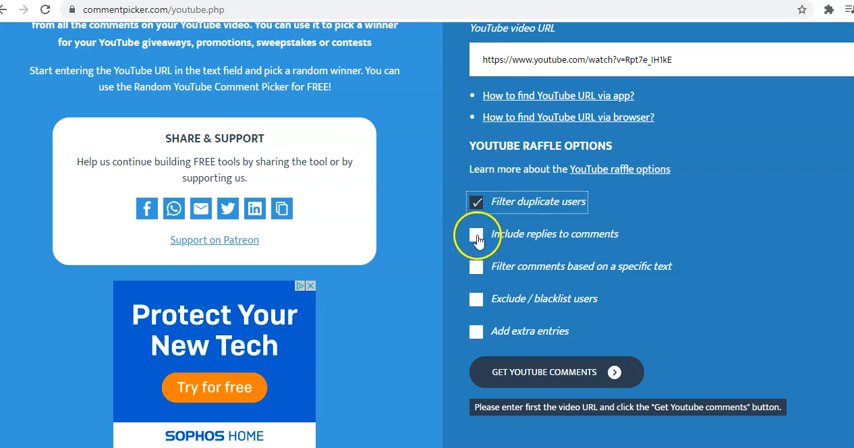
click(476, 234)
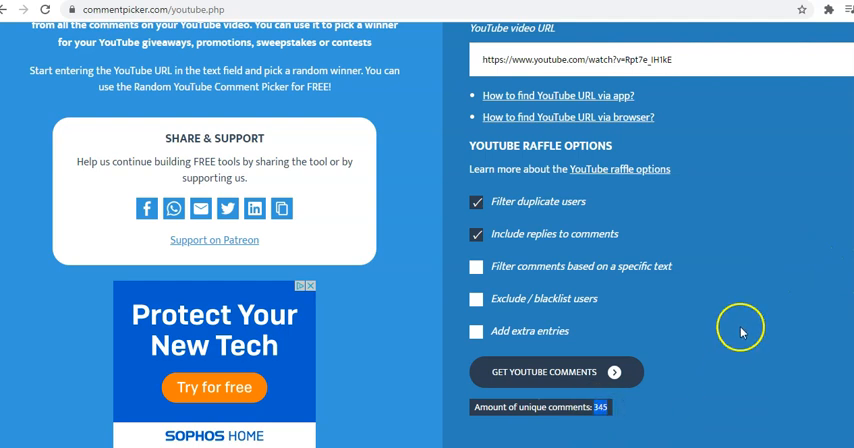
scroll(down, 3)
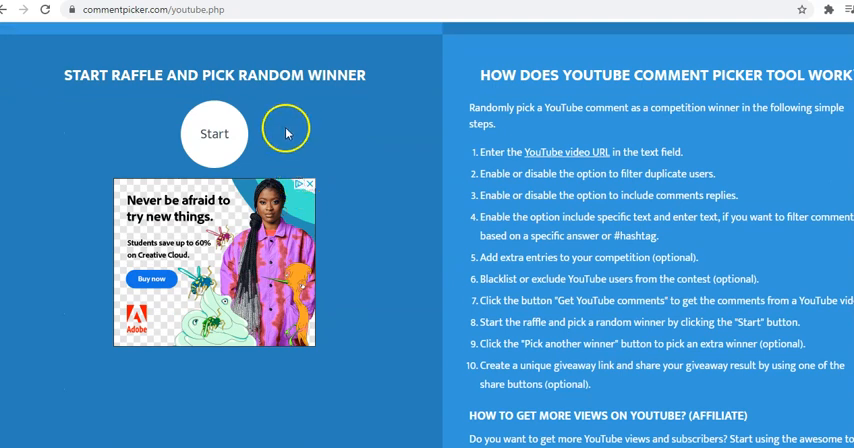
Step: Start the raffle to draw a random winner from the 345 names
click(214, 132)
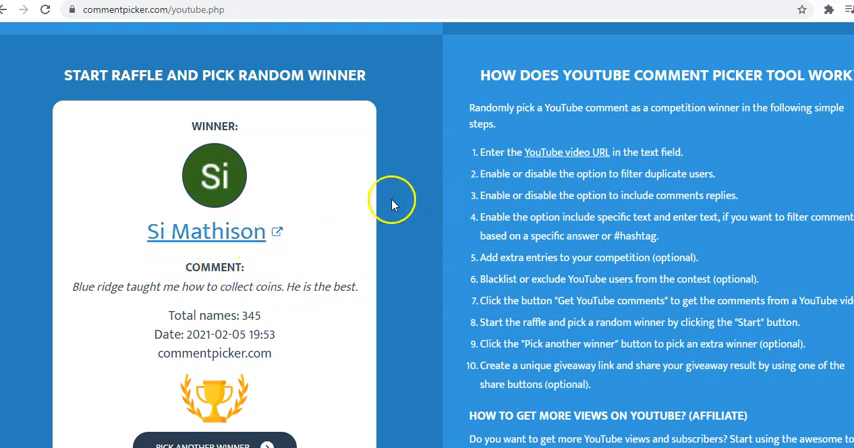
mouse_move(408, 184)
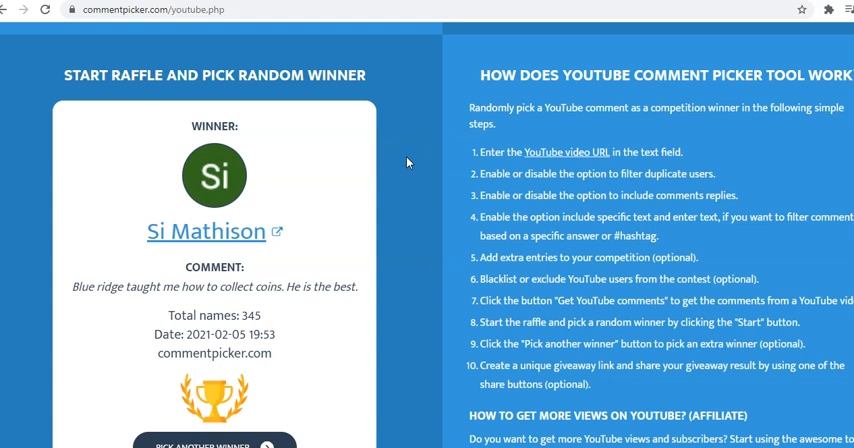
mouse_move(408, 164)
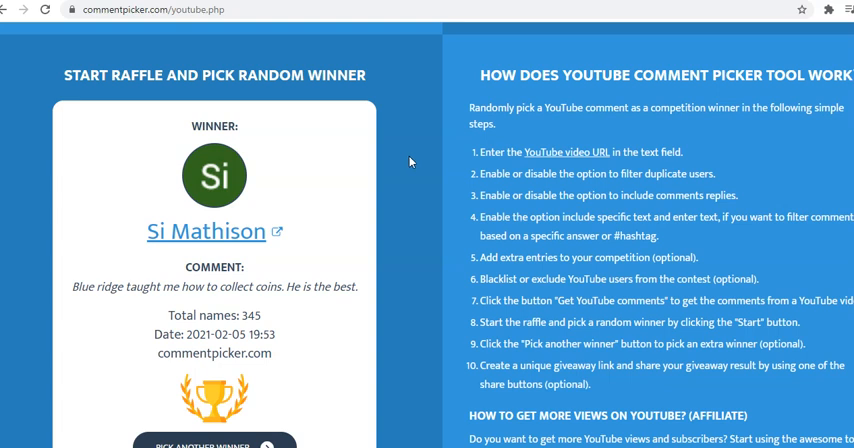
Step: Review the winner card showing Si Mathison drawn from 345 total names
scroll(down, 3)
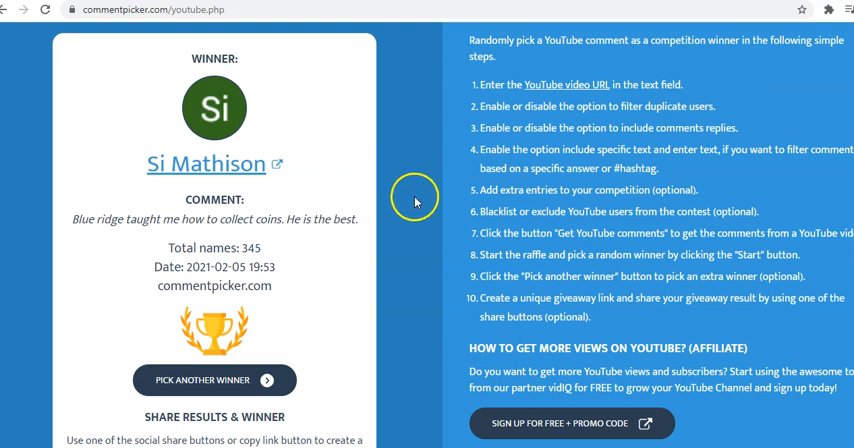
mouse_move(416, 212)
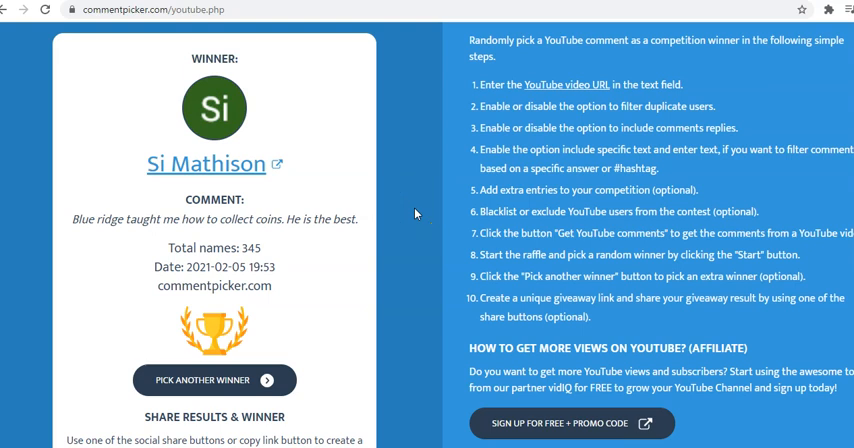